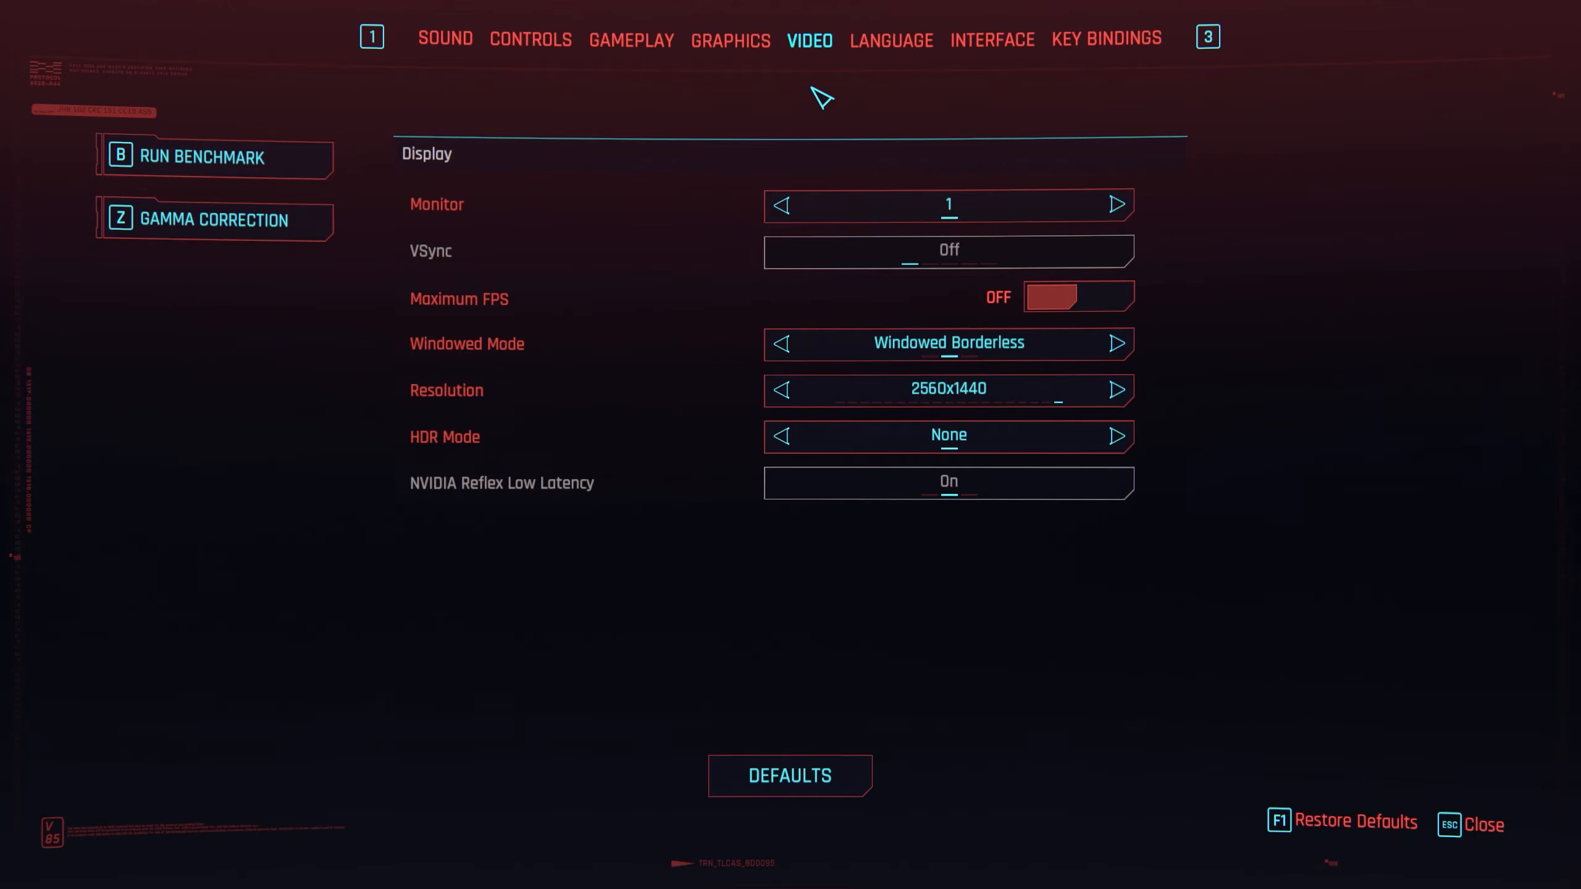
- Review the Graphics settings, scrolling through the Ray Tracing: Overdrive preset, DLSS and shadow quality options
{"action": "left_click", "coordinate": [730, 39]}
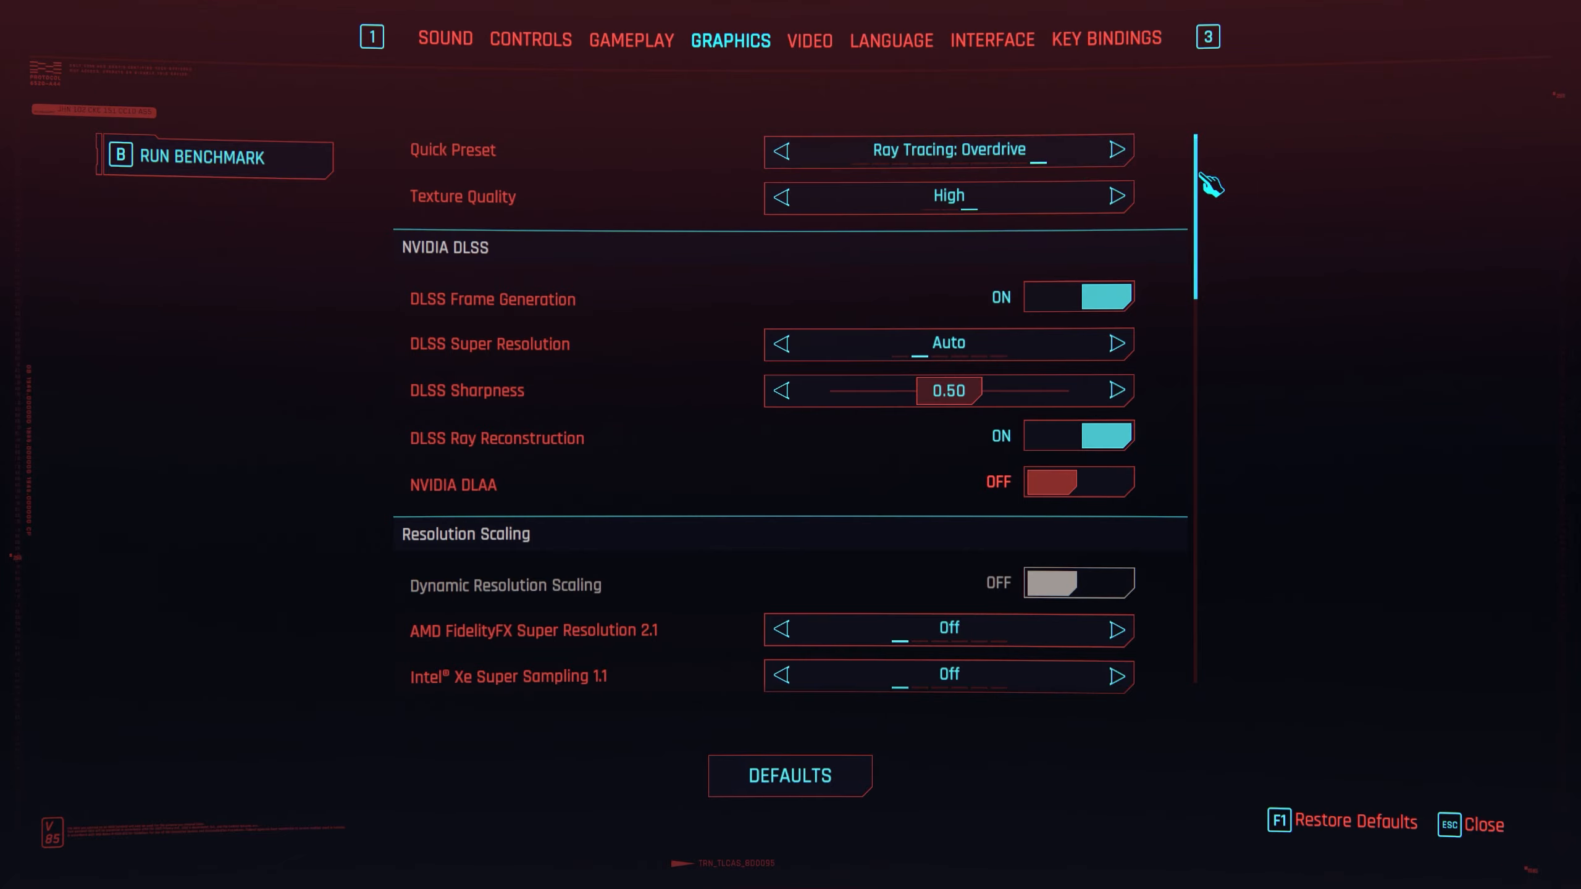
{"action": "scroll", "scroll_direction": "down", "scroll_amount": 3}
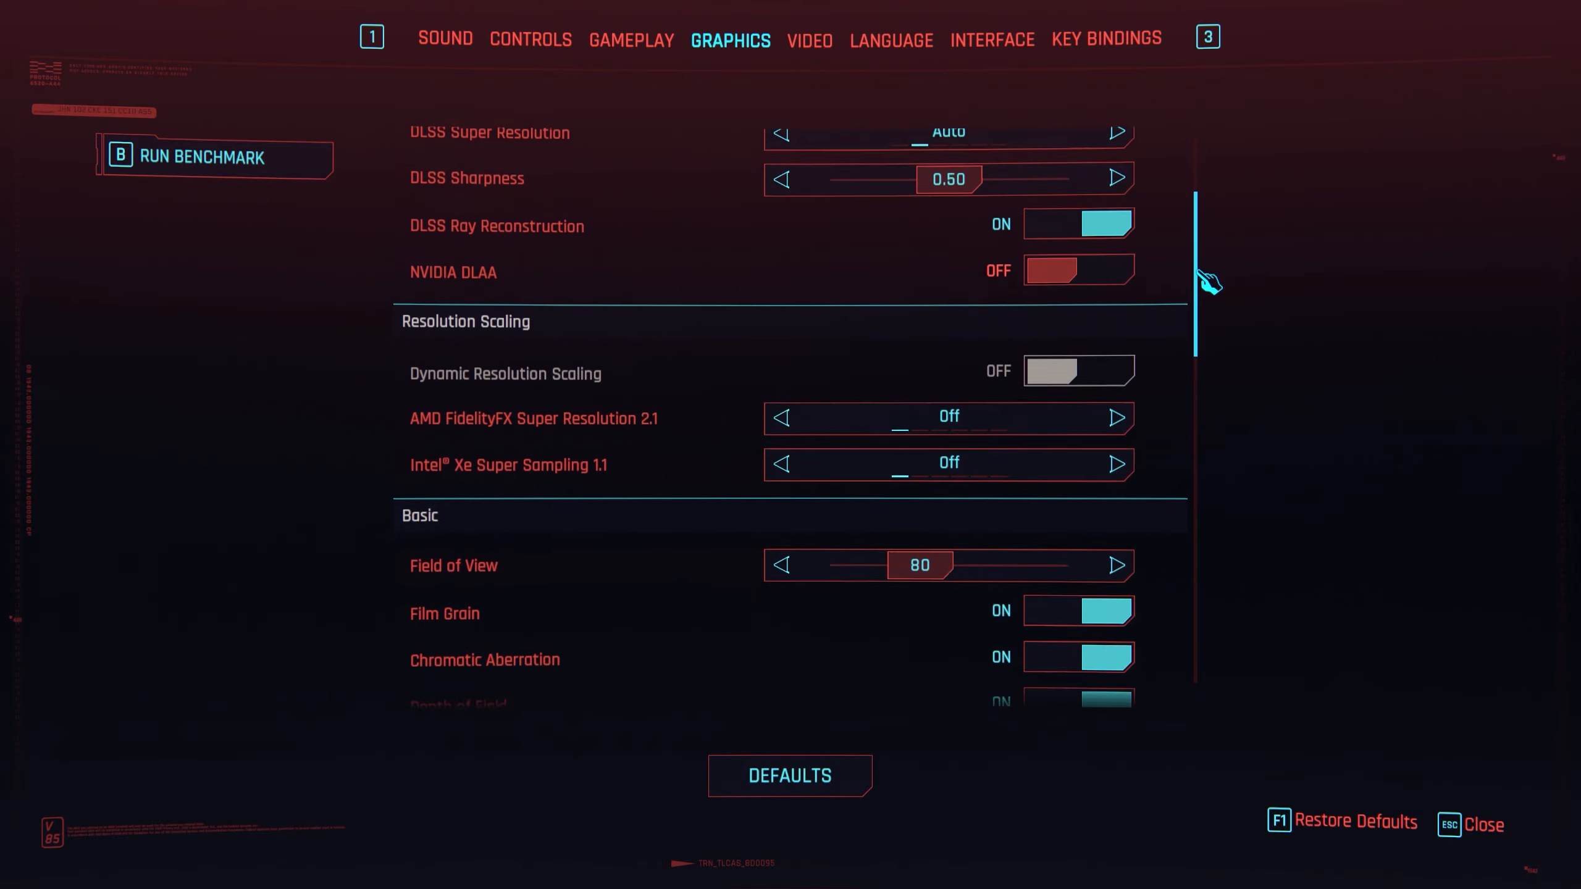
{"action": "scroll", "scroll_direction": "down", "scroll_amount": 3}
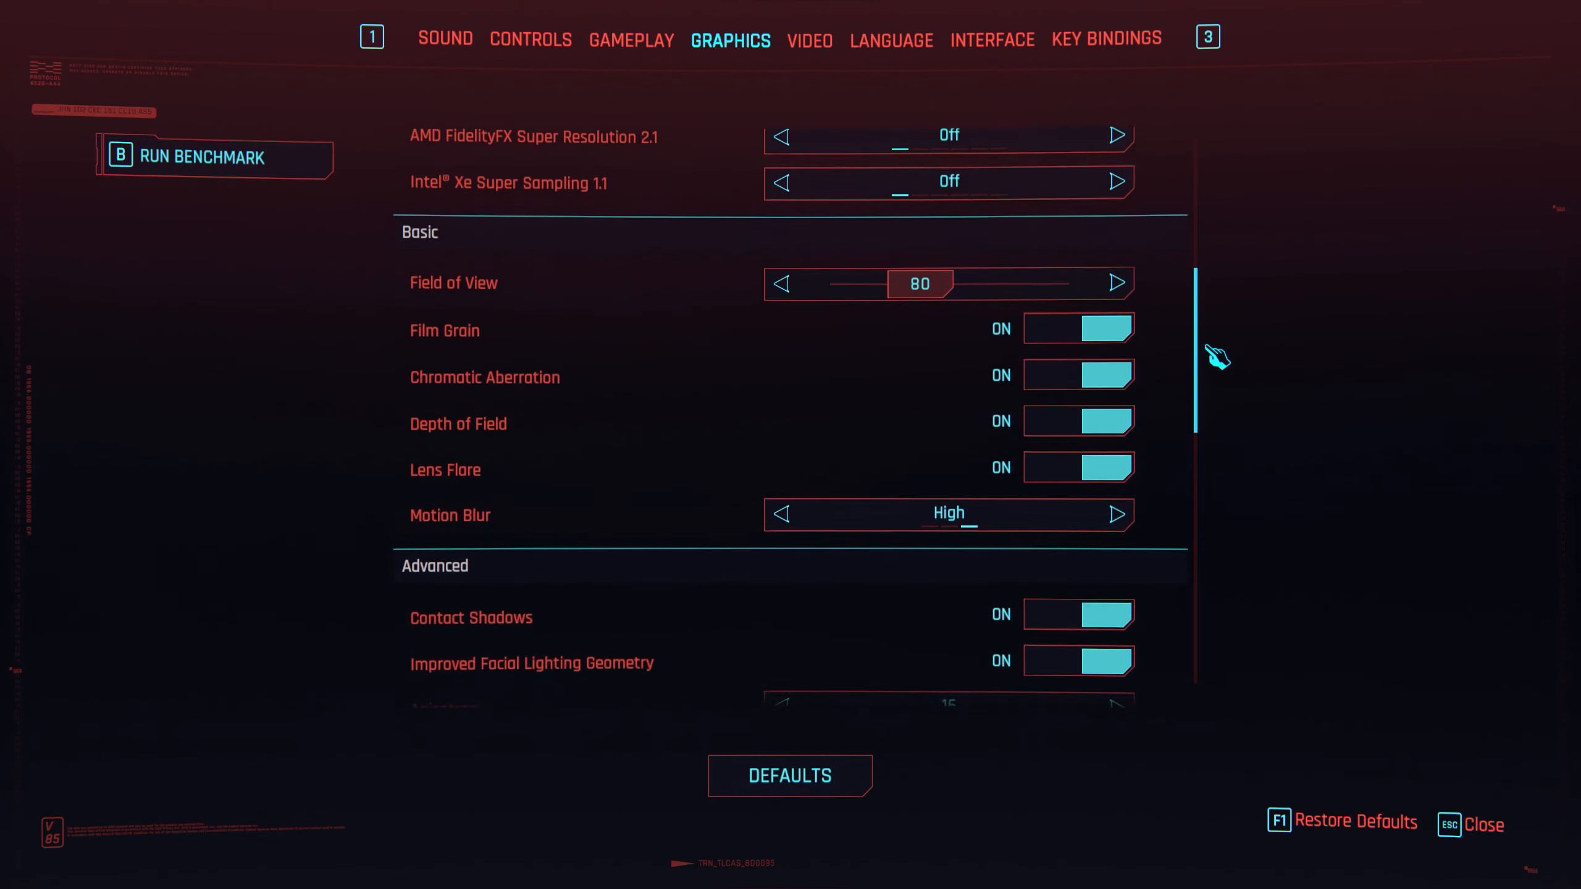
{"action": "scroll", "scroll_direction": "down", "scroll_amount": 3}
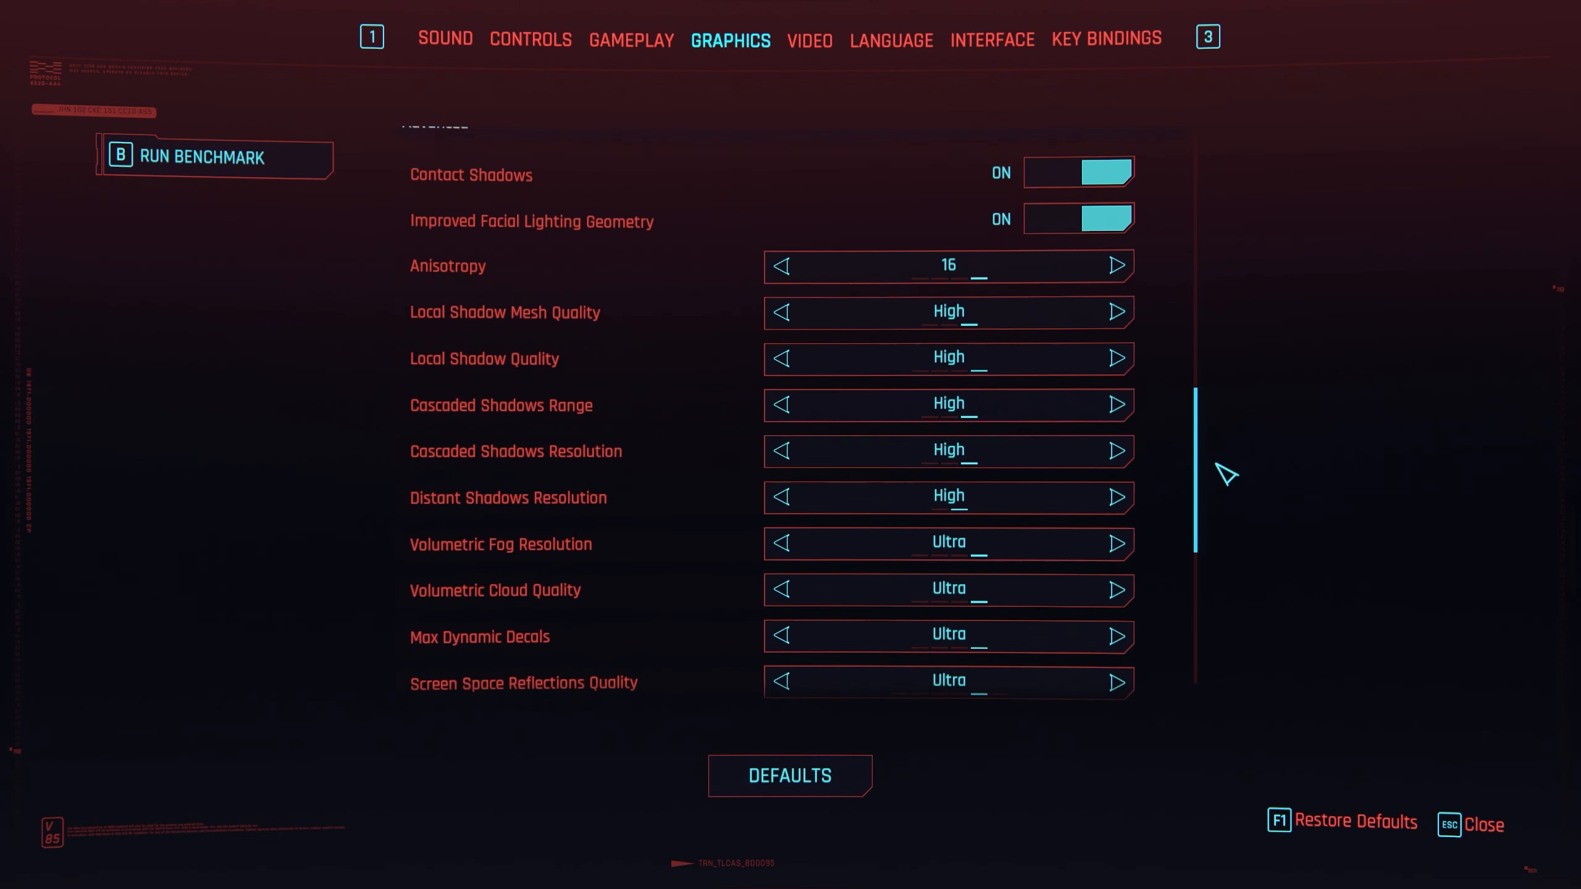
{"action": "scroll", "scroll_direction": "down", "scroll_amount": 3}
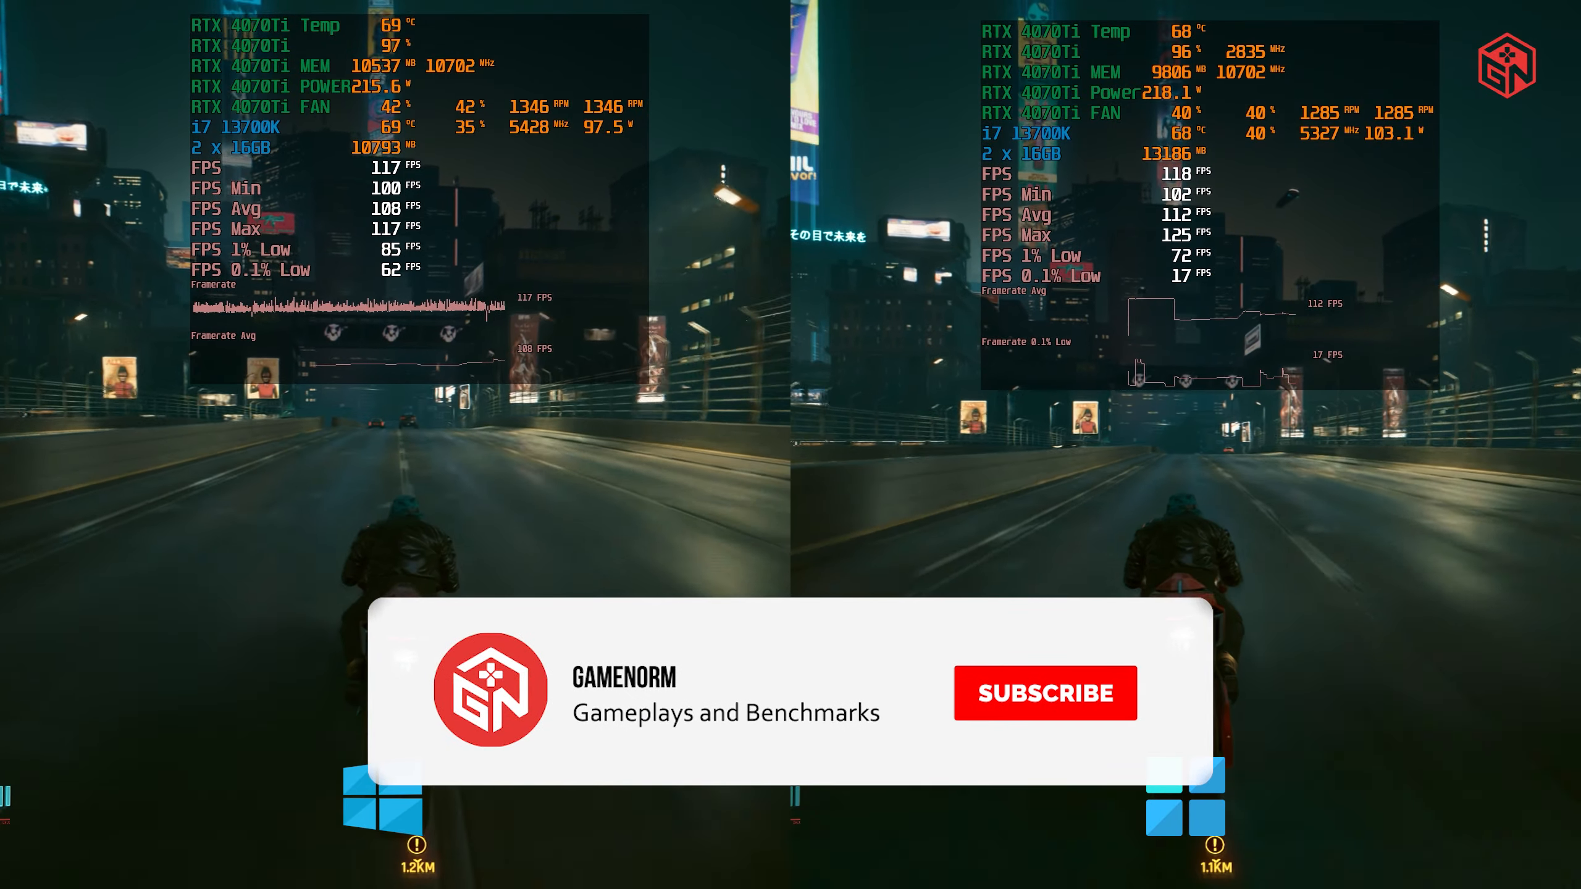
- Resume gameplay and ride the motorcycle through night city streets into the industrial warehouse area
{"action": "left_click", "coordinate": [1044, 692]}
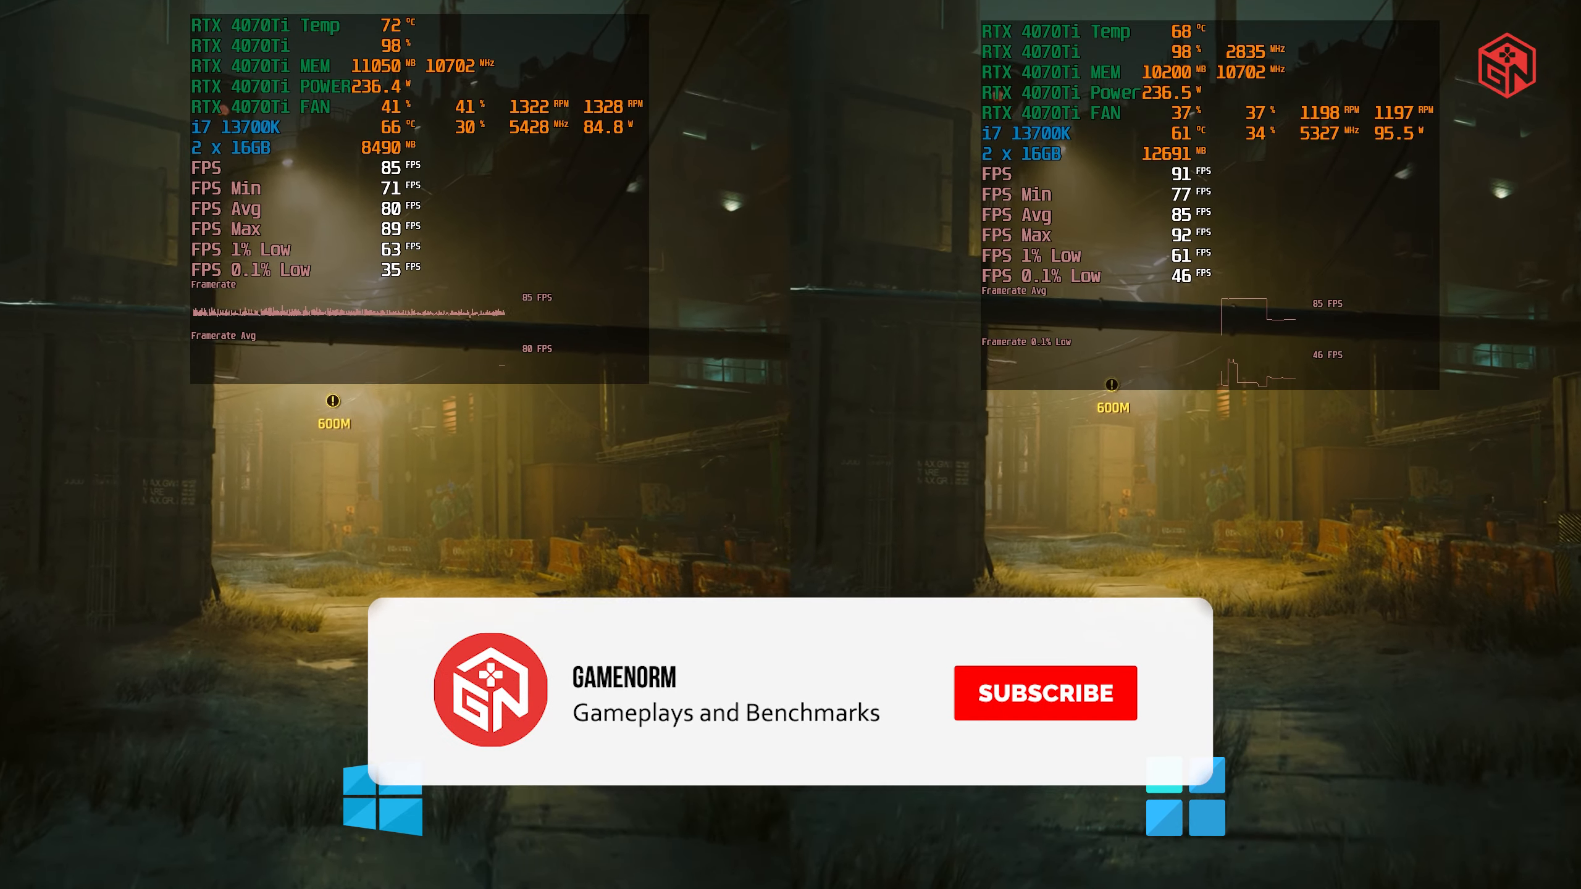
{"action": "left_click", "coordinate": [1046, 692]}
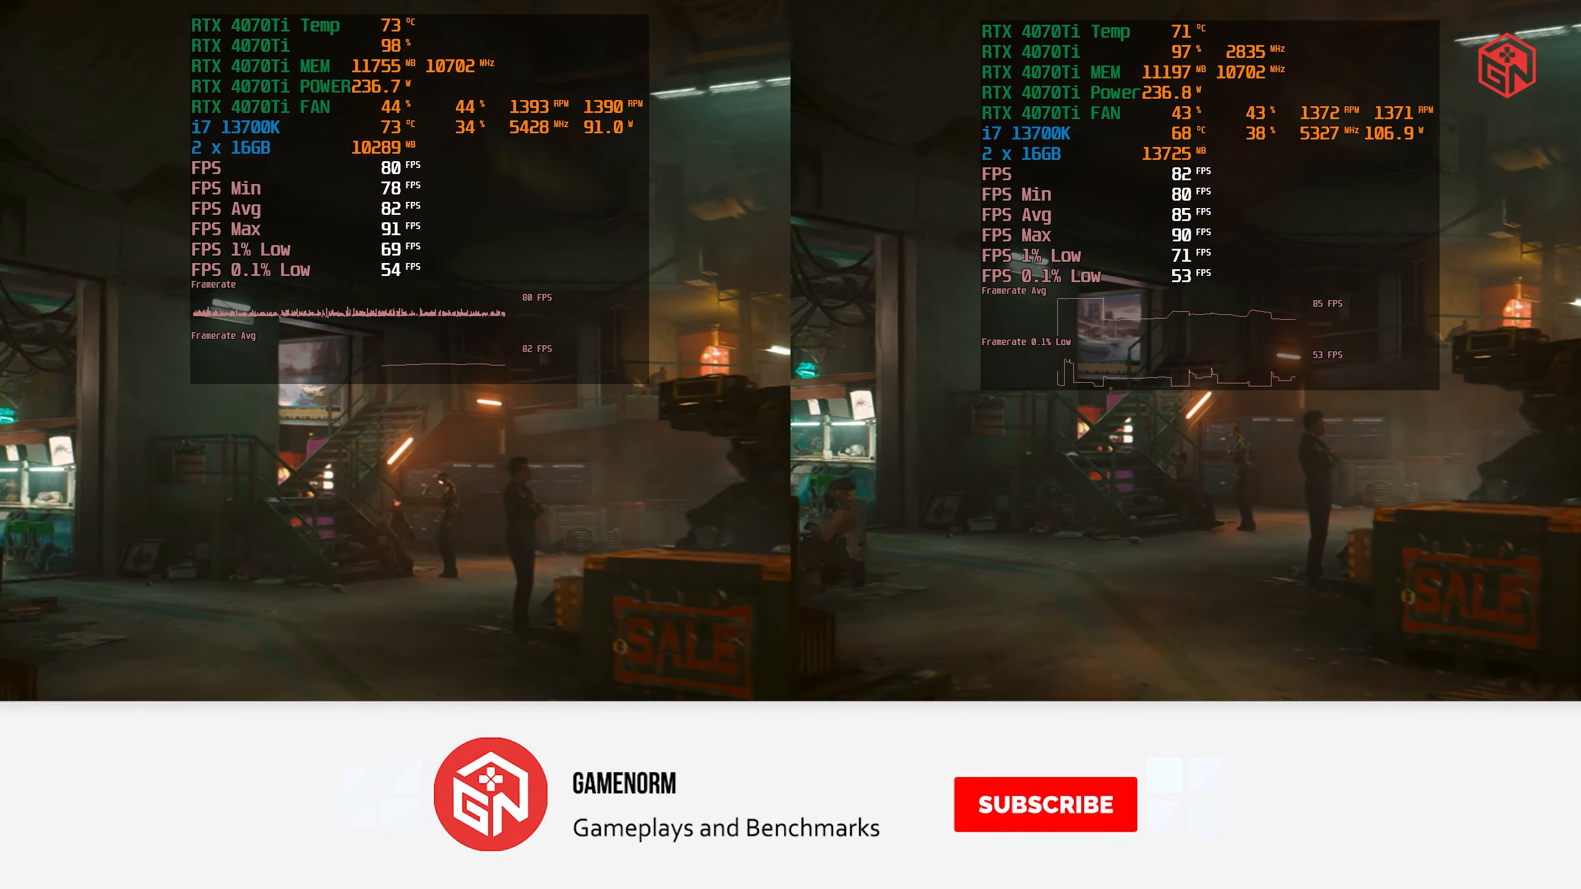
{"action": "left_click", "coordinate": [1046, 804]}
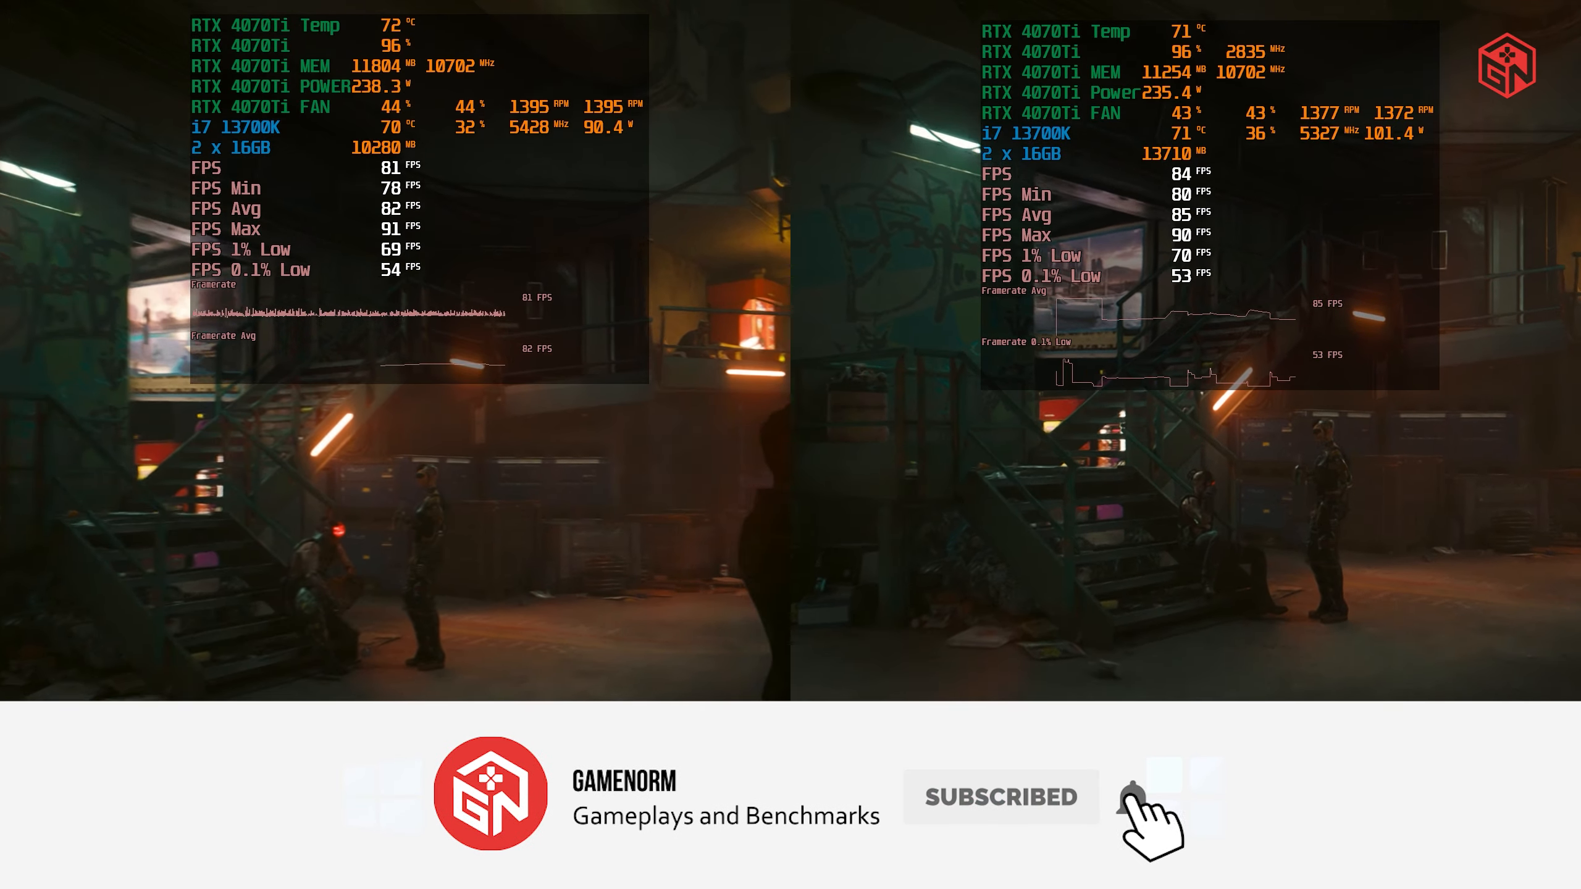